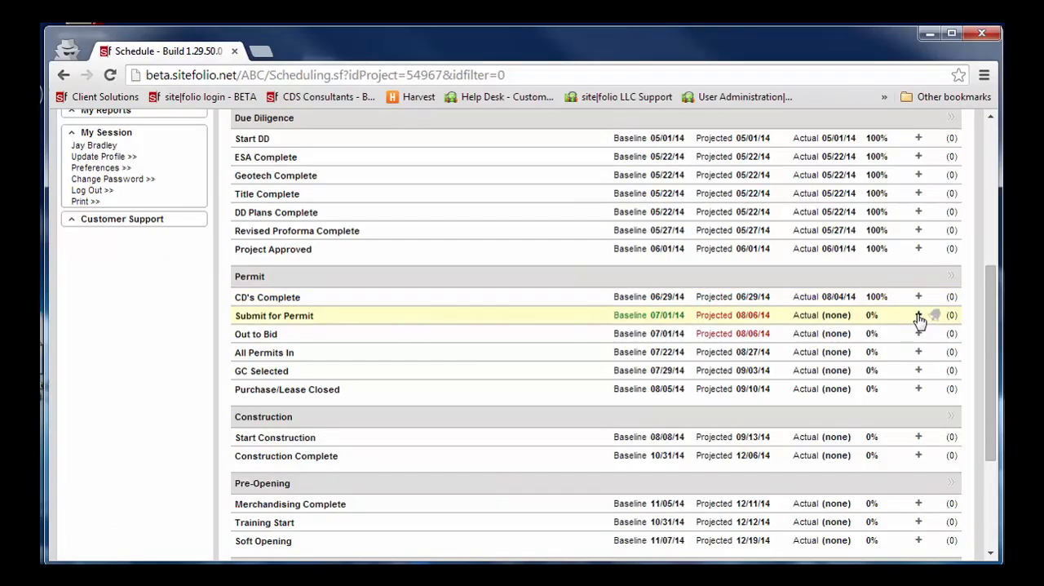
left_click(918, 315)
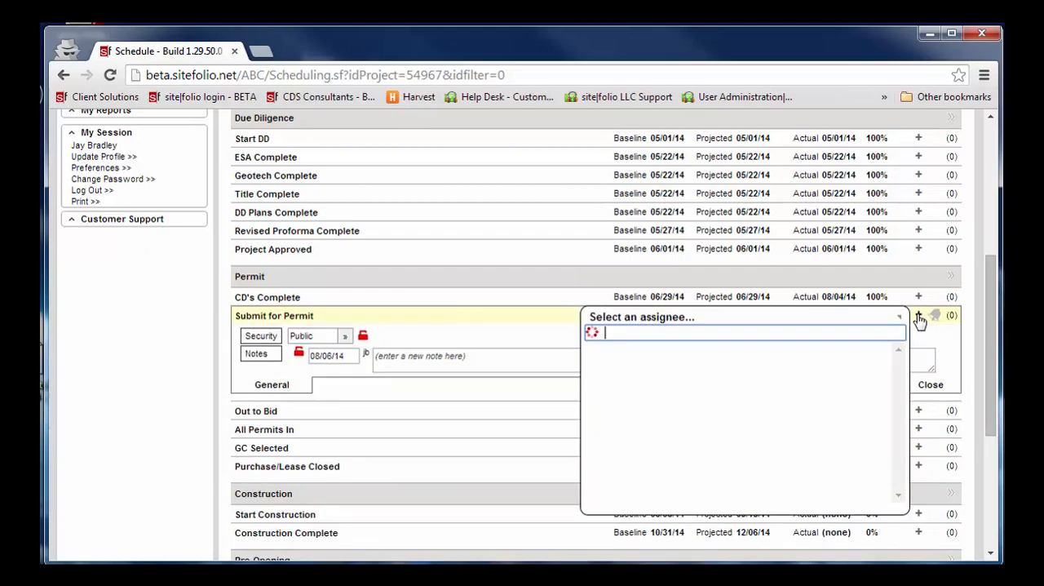
type("janet")
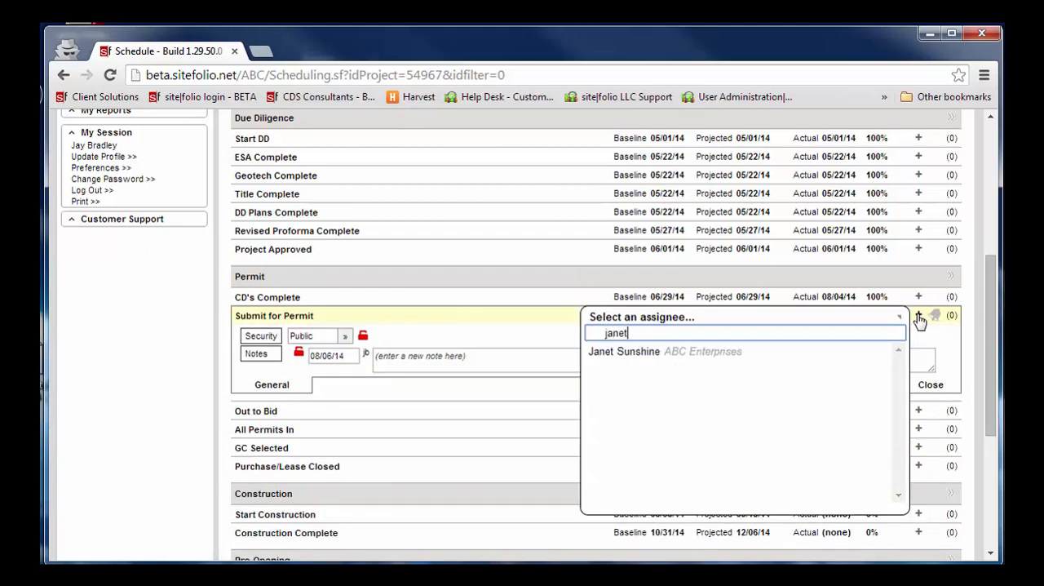
left_click(623, 351)
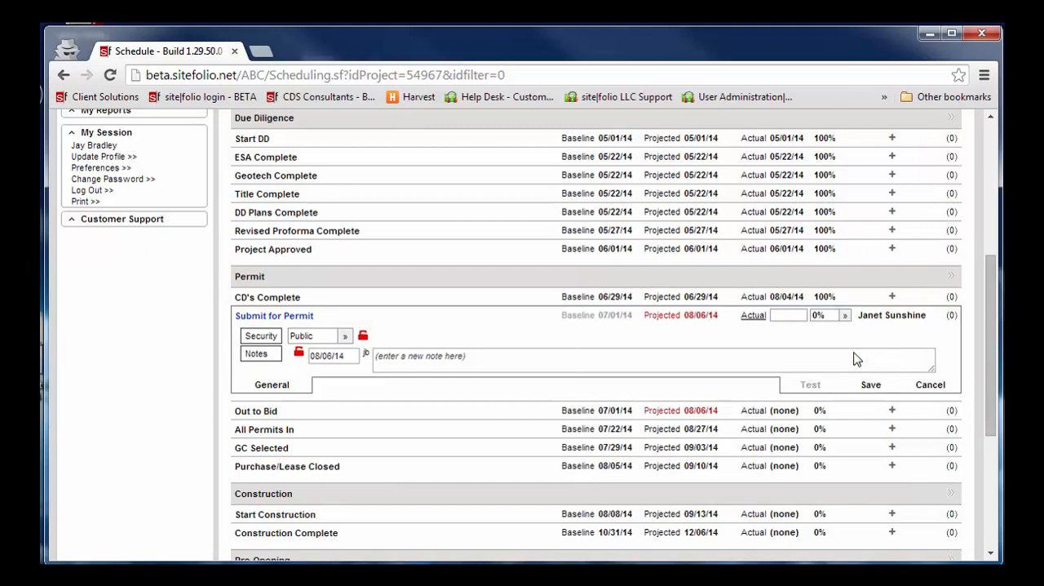
left_click(870, 384)
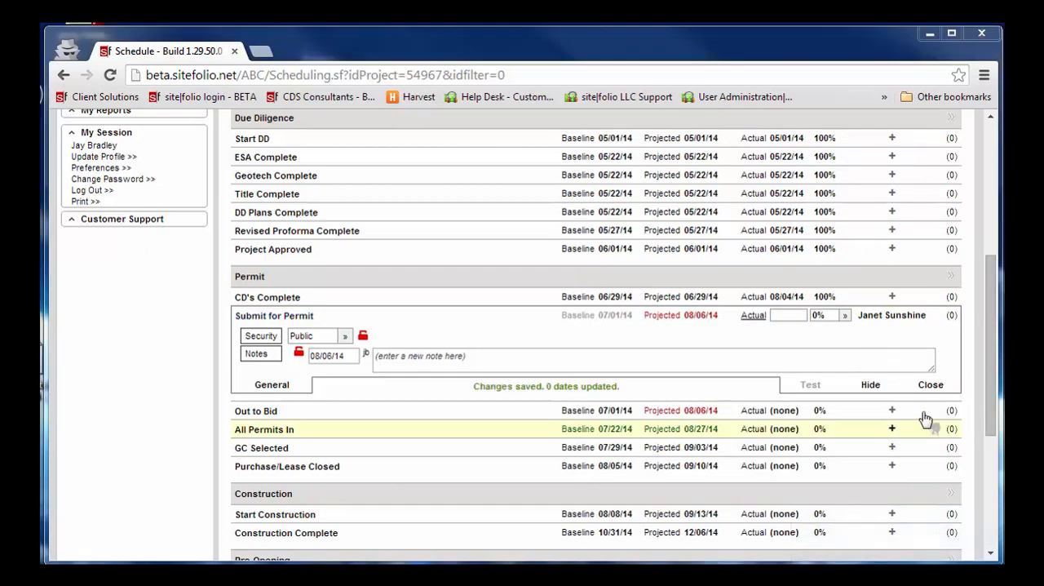
Scroll down the Boston project schedule to the Out to Bid and All Permits In milestones
scroll("down", 3)
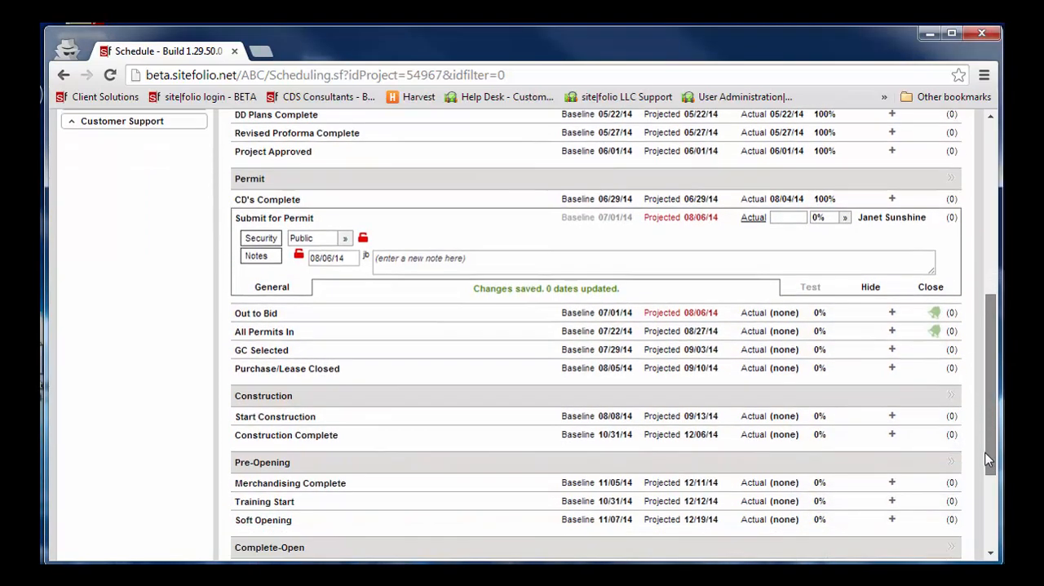
scroll("down", 3)
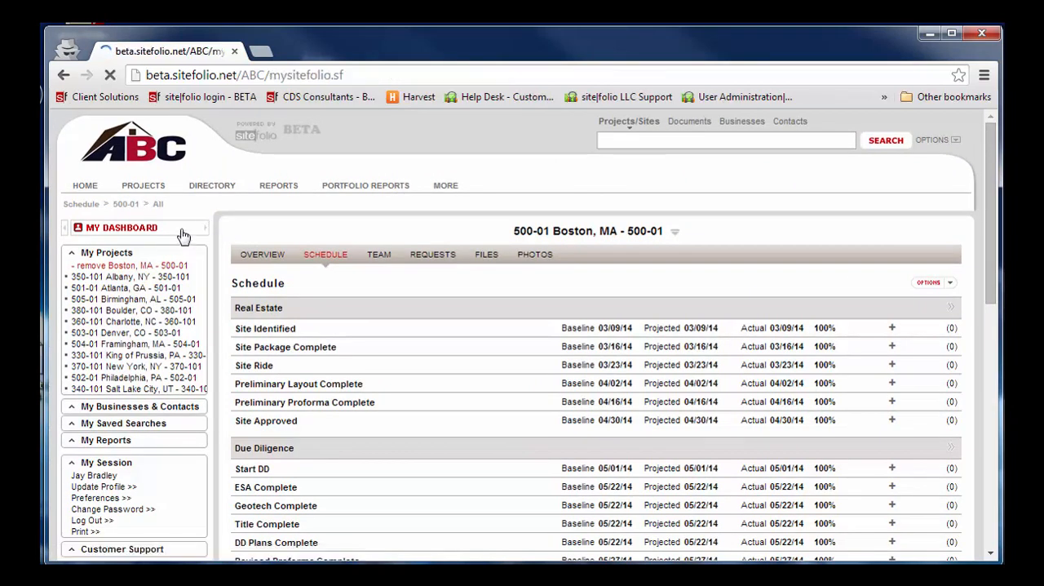
On My Dashboard, complete the Charlotte Out to Bid task with actual date 08/06/14
left_click(278, 185)
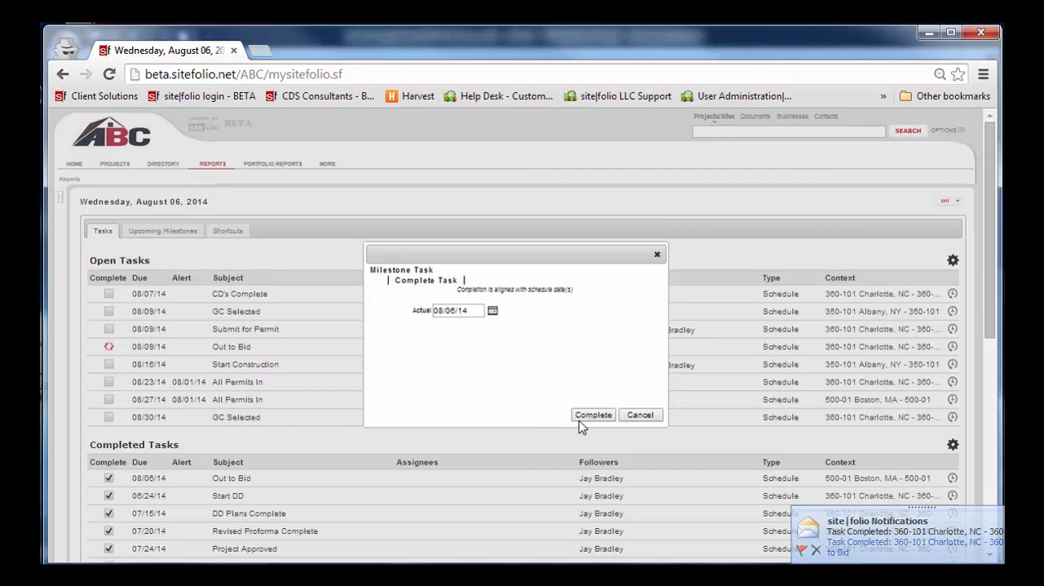
left_click(593, 415)
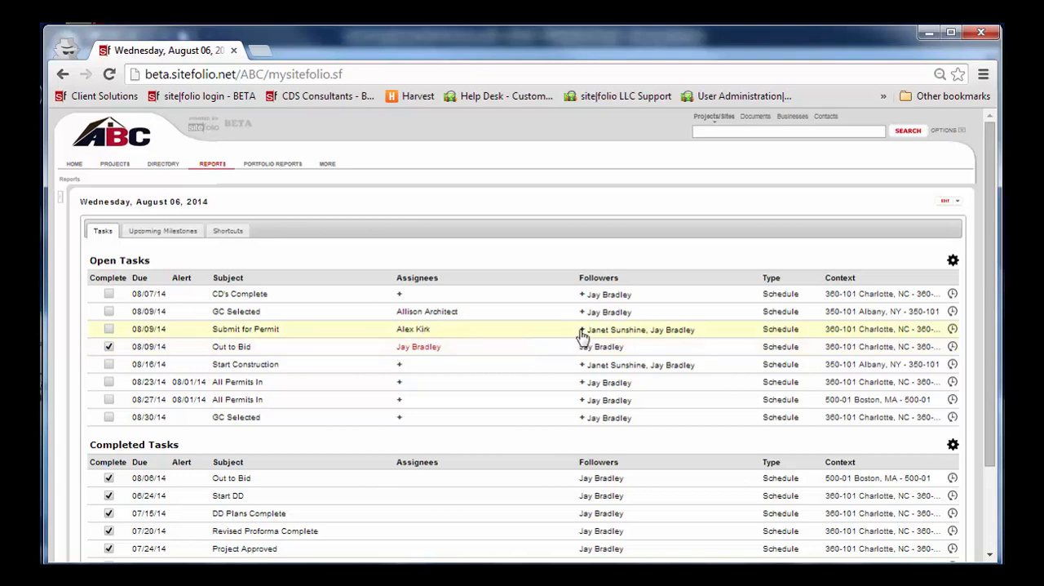
scroll("down", 3)
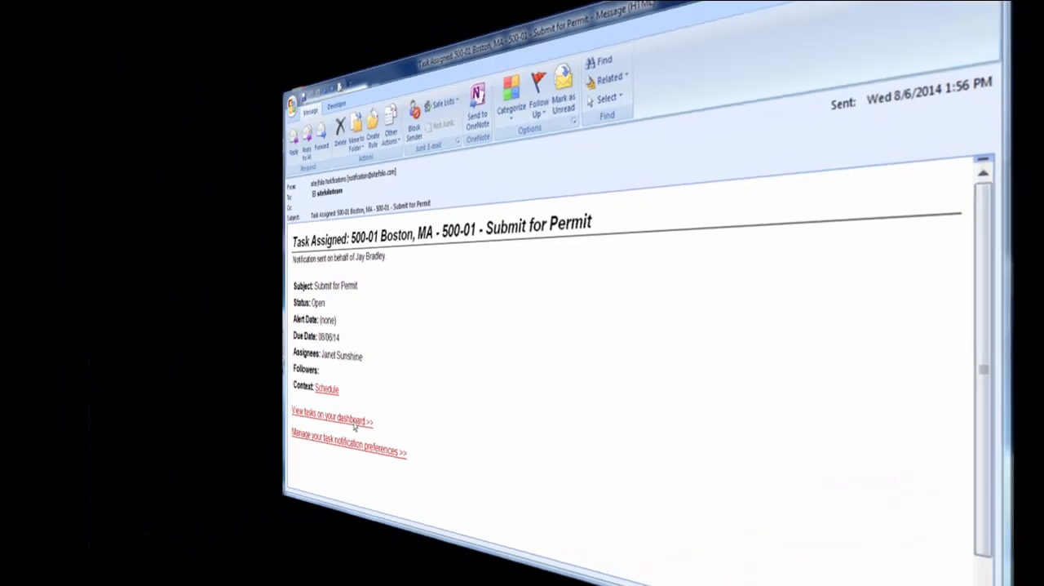
From the e-mail's dashboard link, complete Submit for Permit with actual date 08/06/2014
left_click(329, 421)
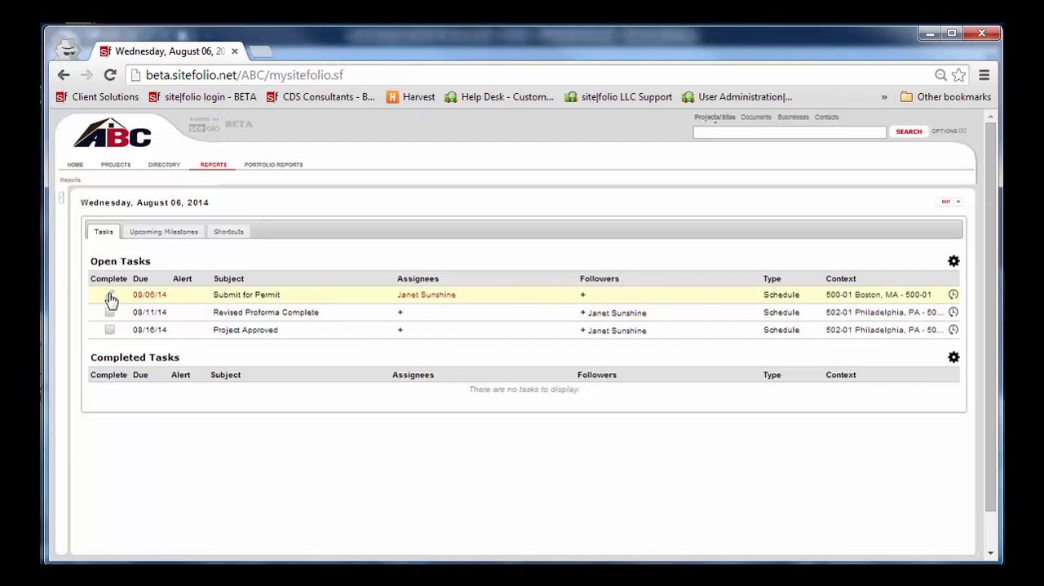
left_click(110, 295)
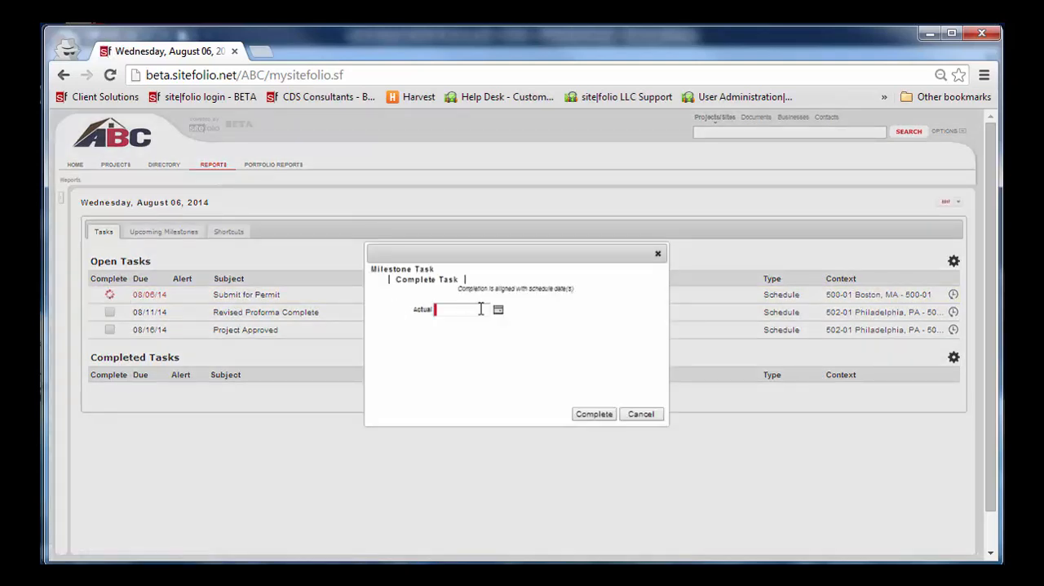
type("08/06/2014")
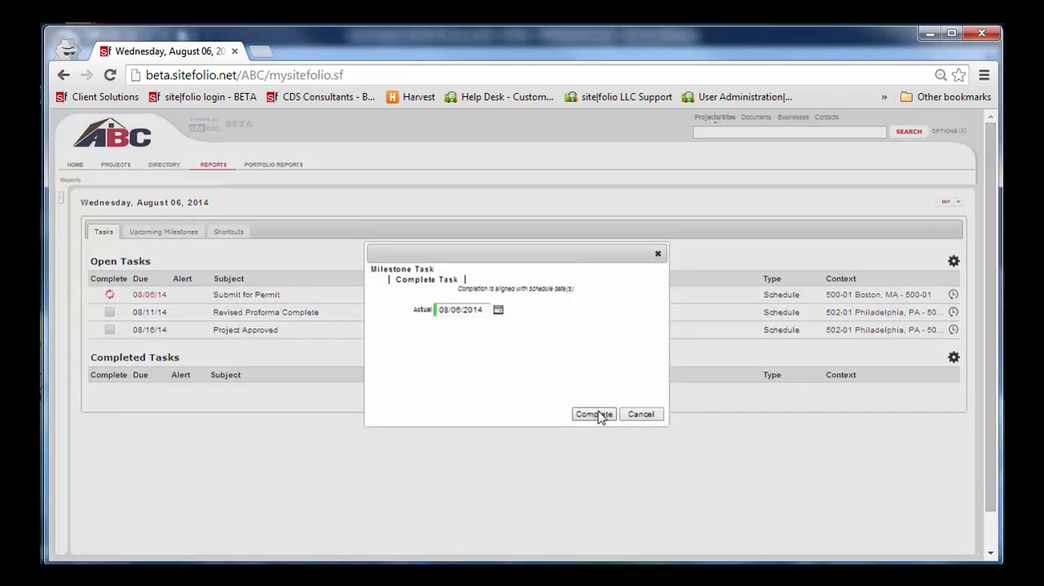
left_click(592, 413)
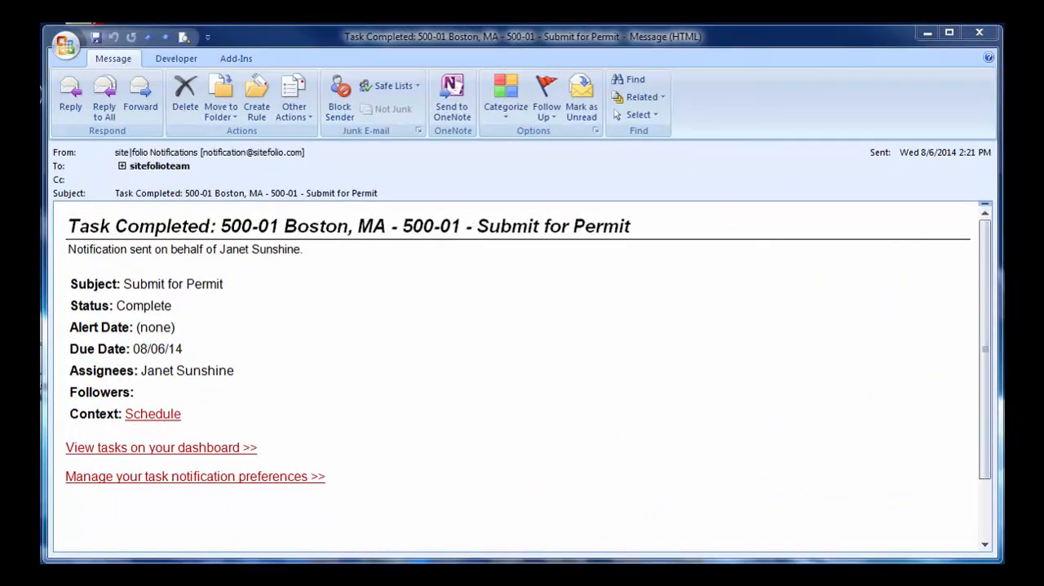